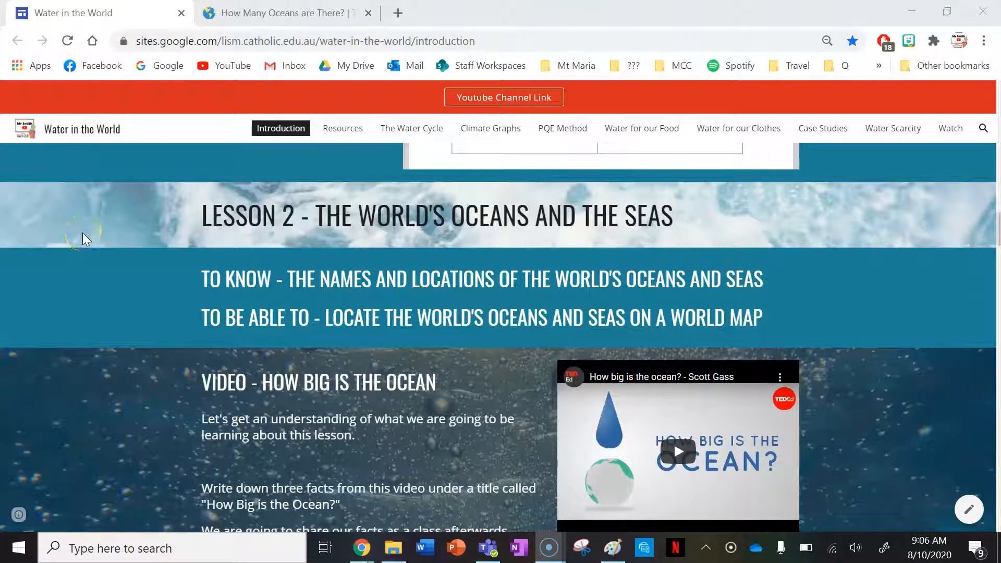
mouse_move(166, 220)
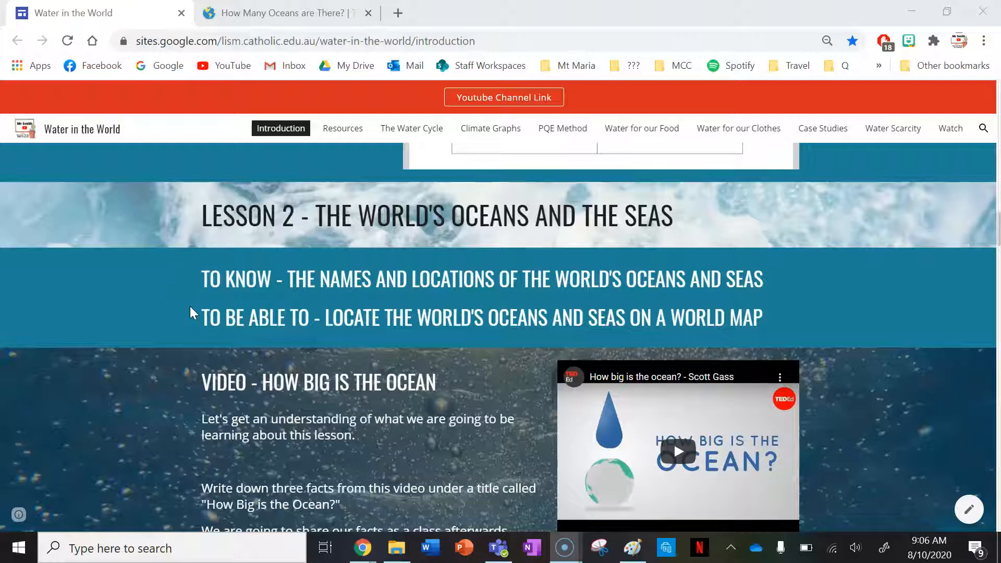
Step: Scroll the lesson page down to the How Big Is the Ocean video instructions
scroll(down, 3)
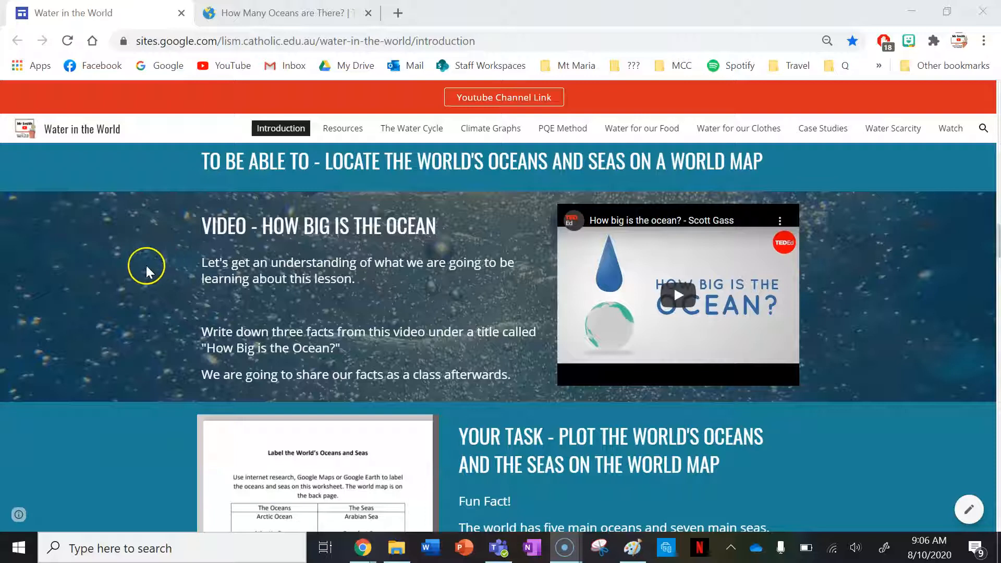
mouse_move(647, 295)
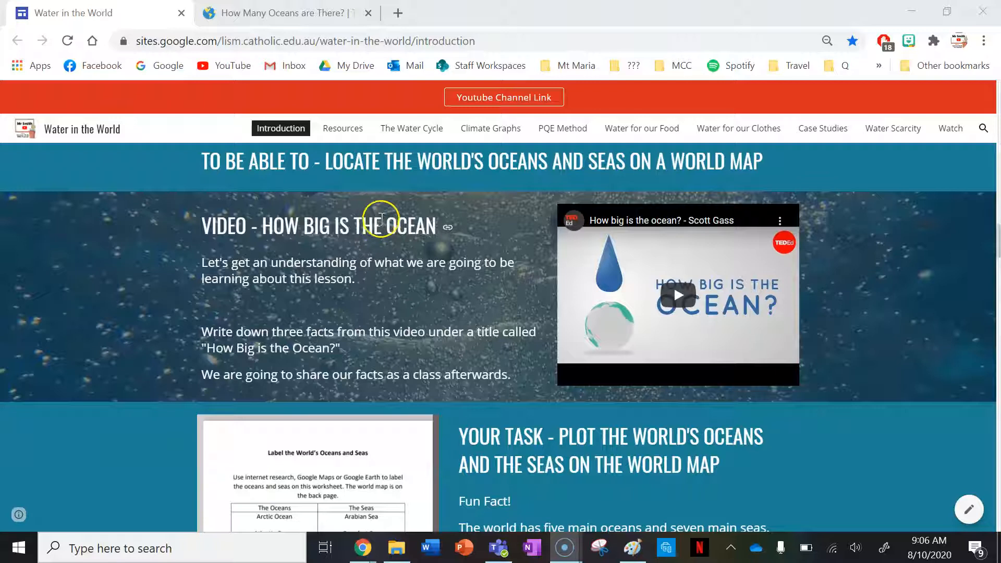
mouse_move(408, 312)
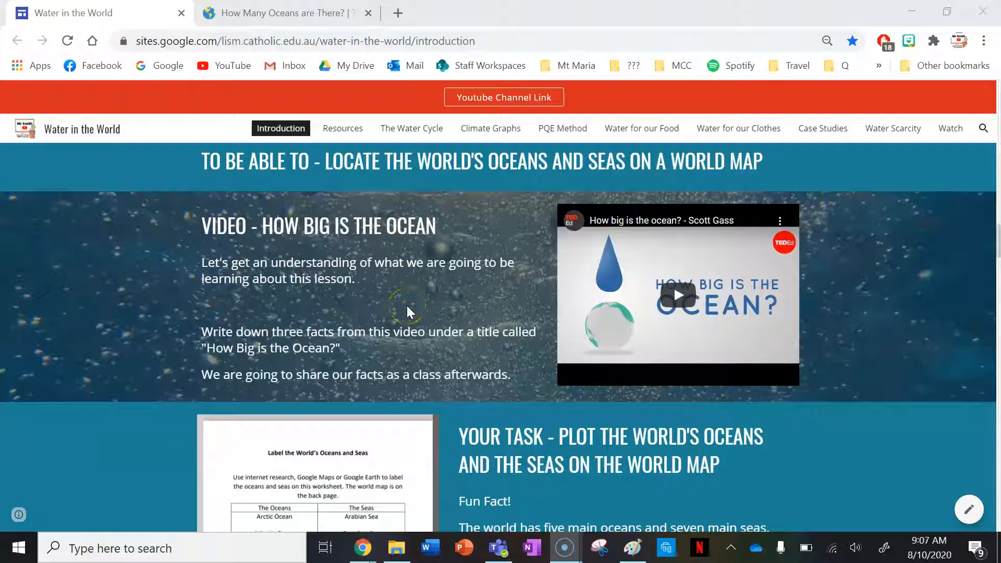
mouse_move(395, 283)
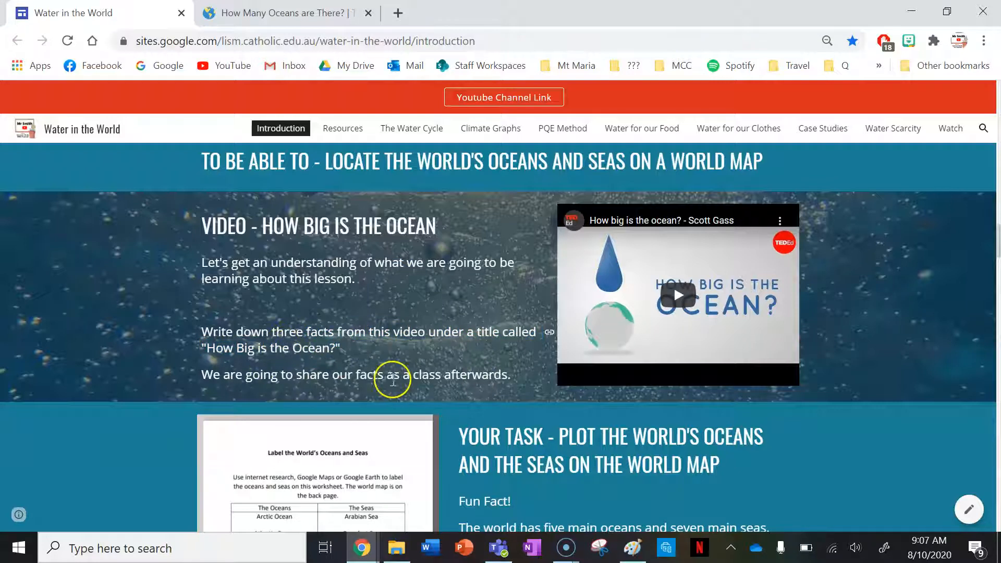
mouse_move(143, 249)
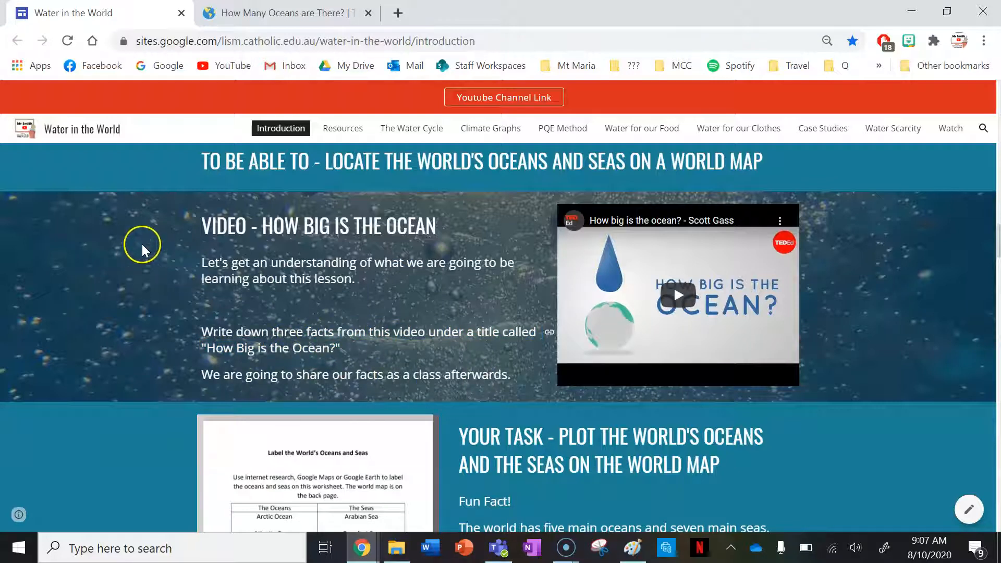
Step: Scroll to the Your Task worksheet preview and select the embedded oceans and seas worksheet
scroll(down, 3)
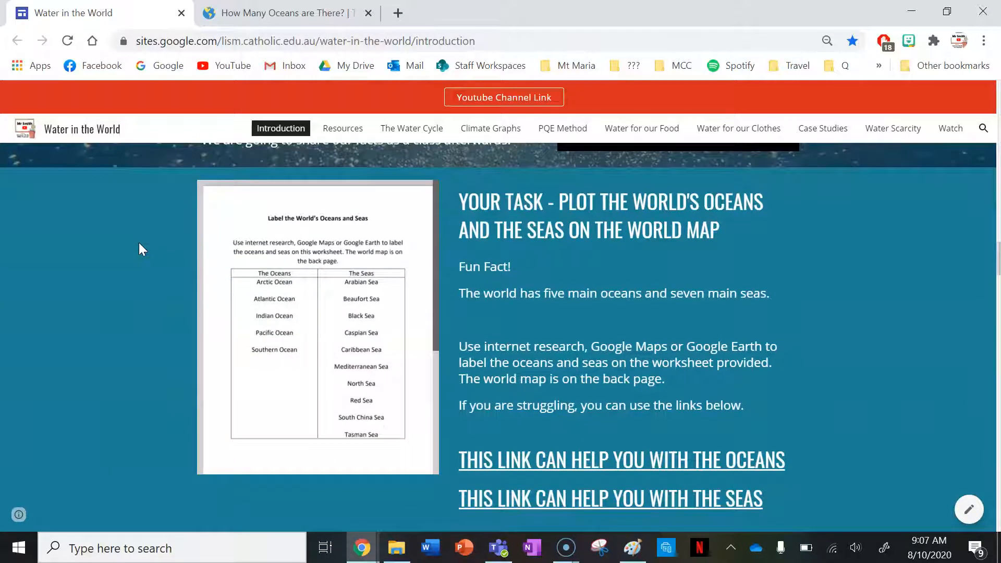
mouse_move(433, 246)
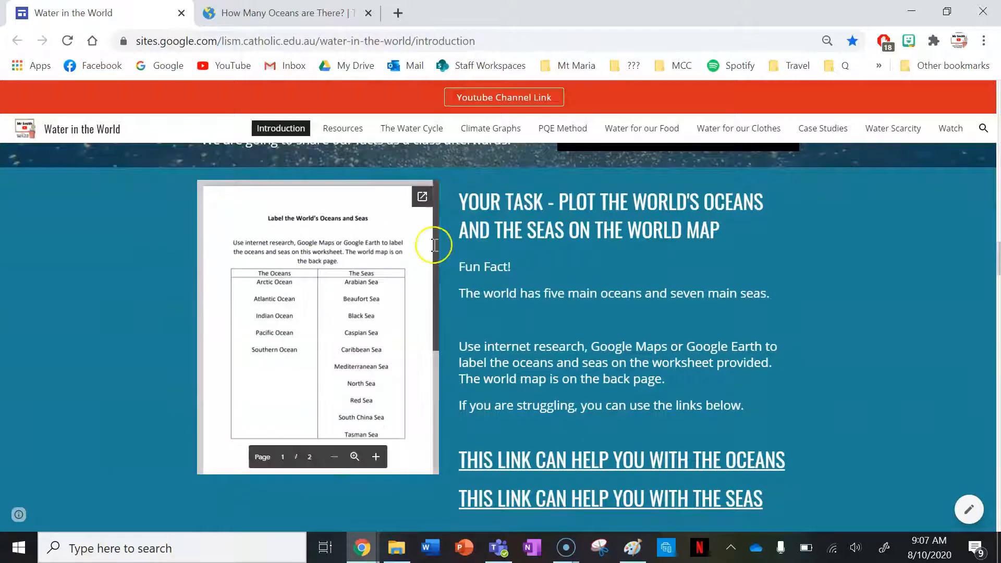
mouse_move(446, 246)
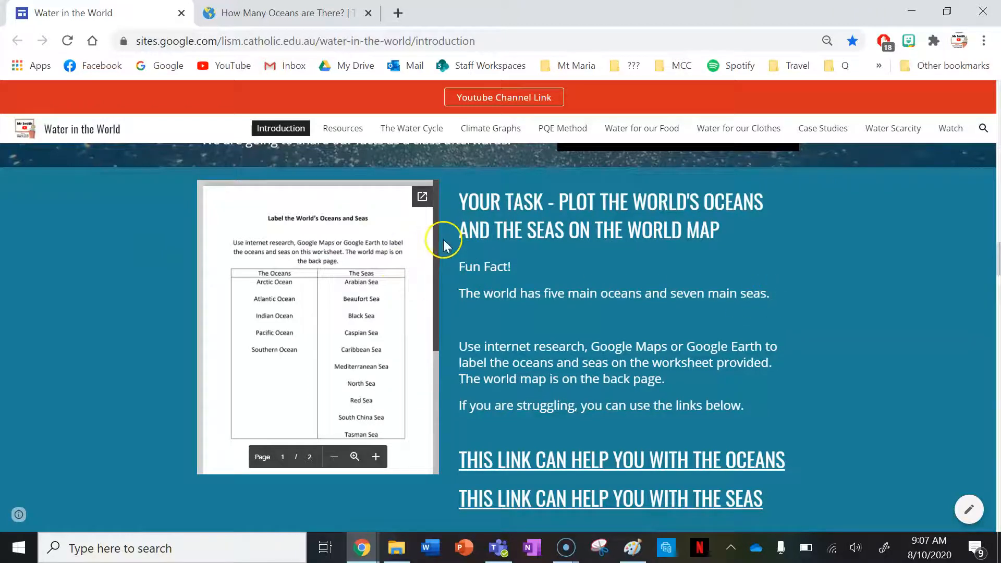
mouse_move(739, 237)
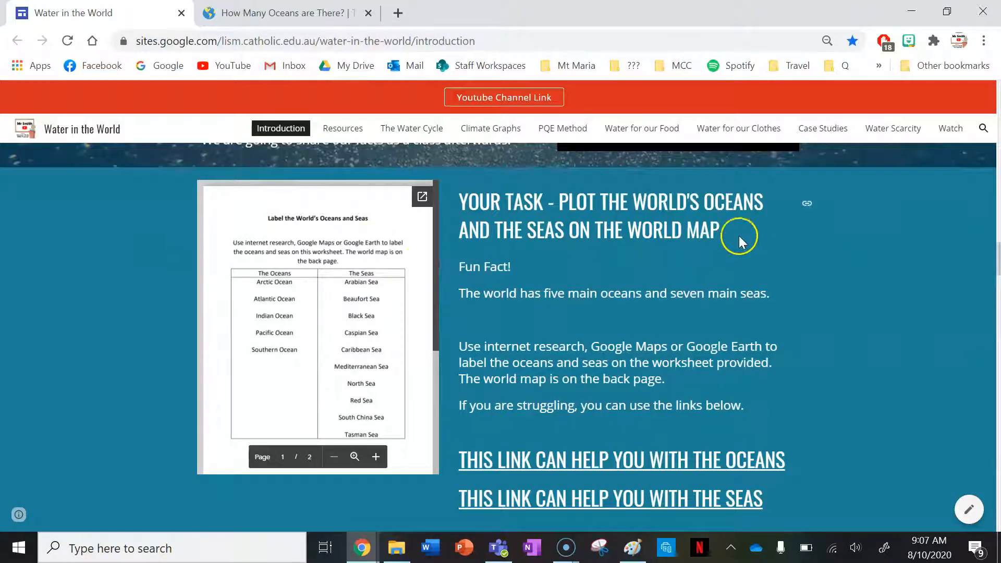
mouse_move(508, 229)
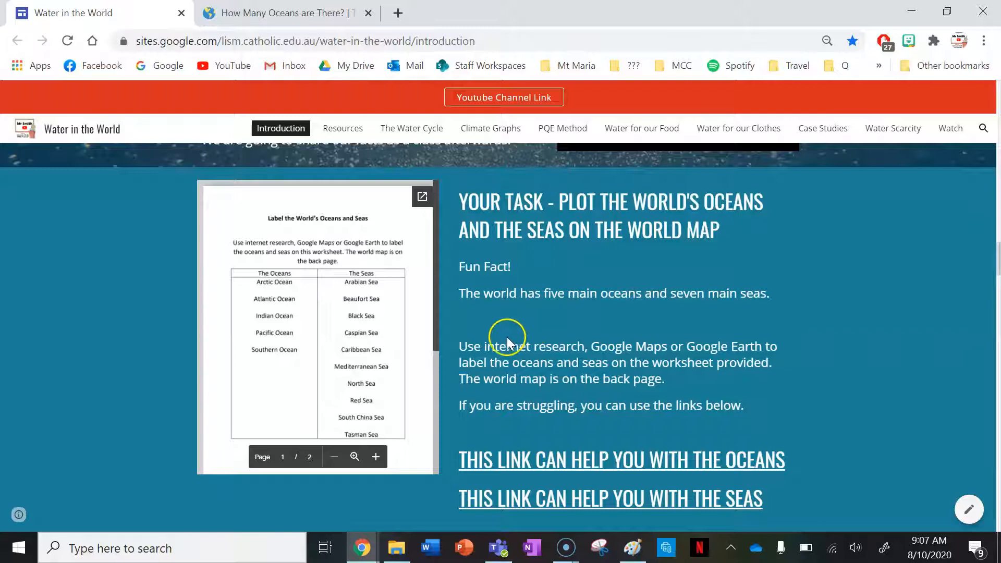
mouse_move(502, 342)
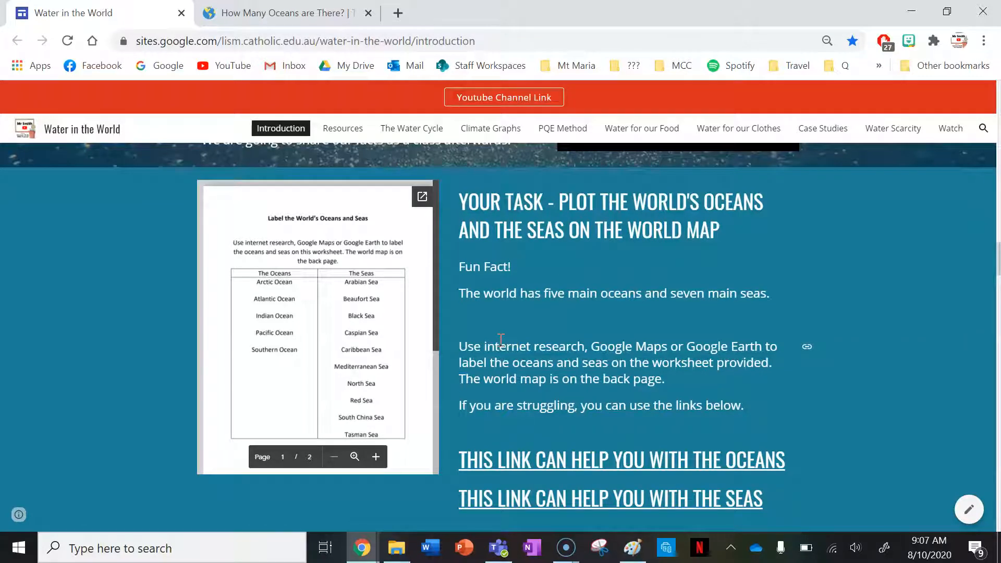
click(538, 379)
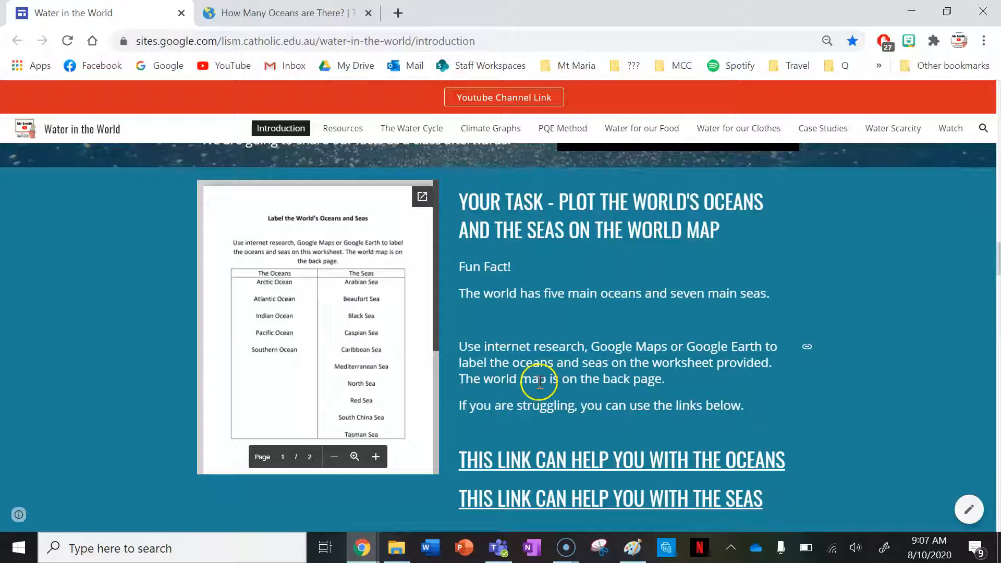
mouse_move(298, 299)
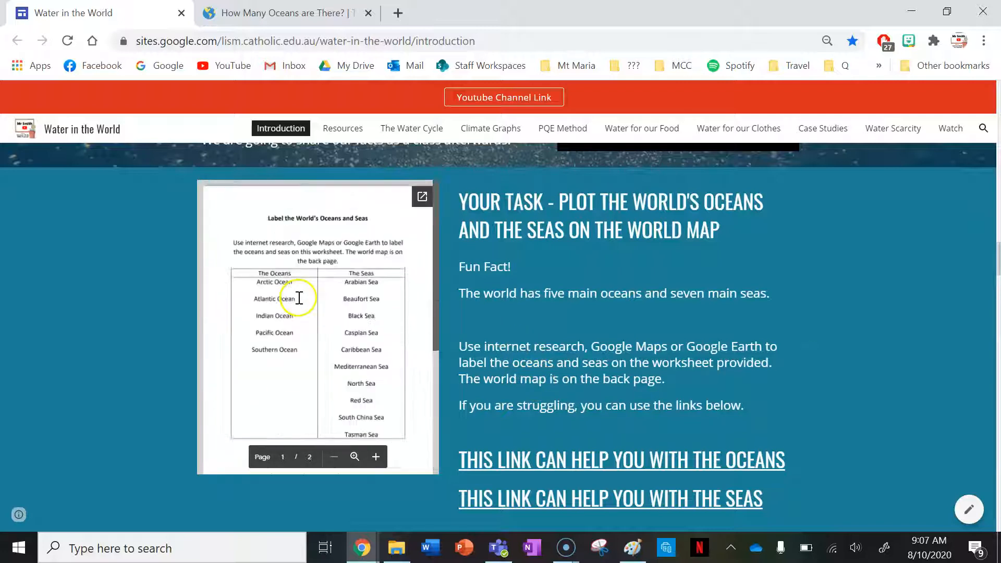
mouse_move(548, 373)
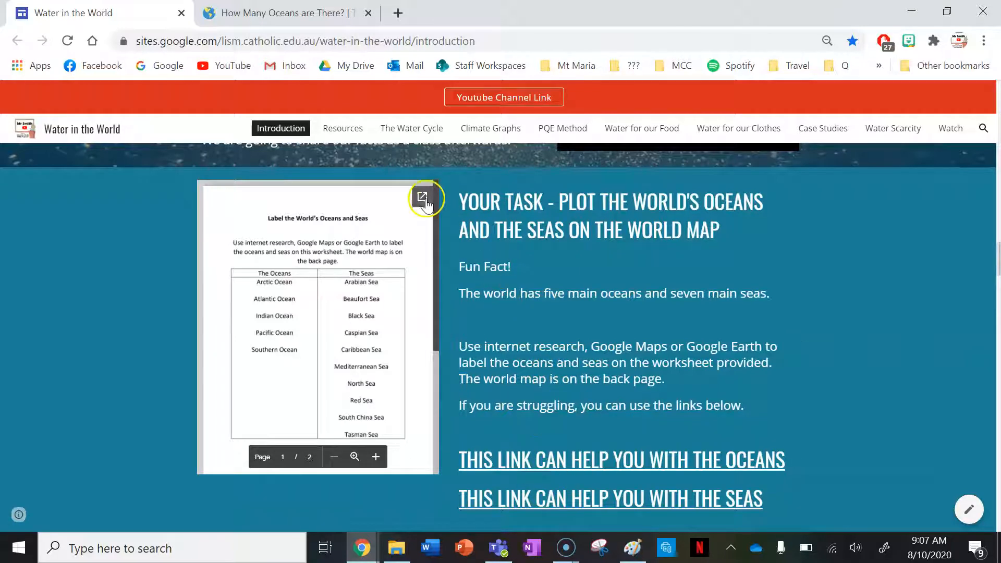
Step: Pop out the Label Oceans and Seas Worksheet PDF in Drive and scroll through its oceans and seas lists
click(425, 198)
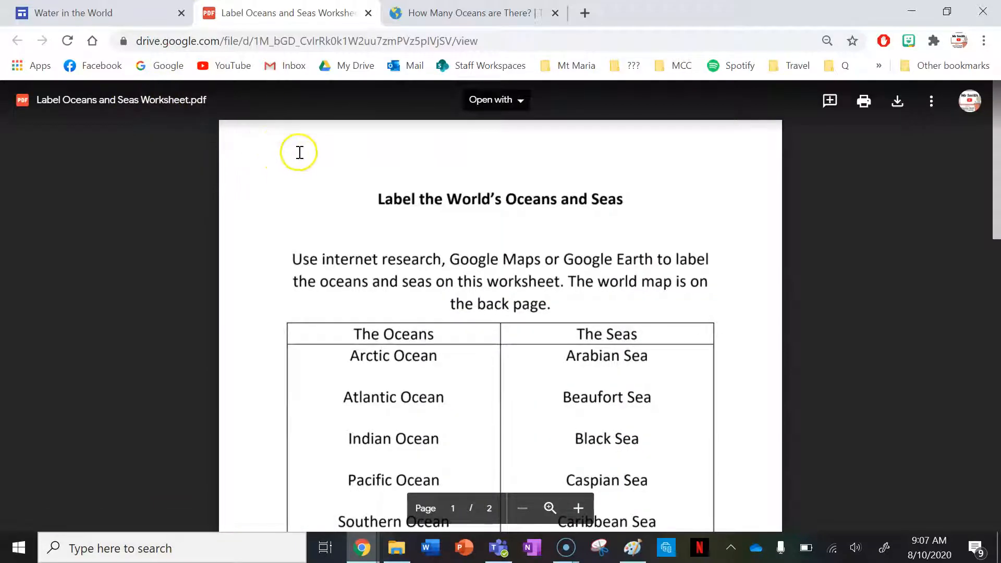
mouse_move(645, 249)
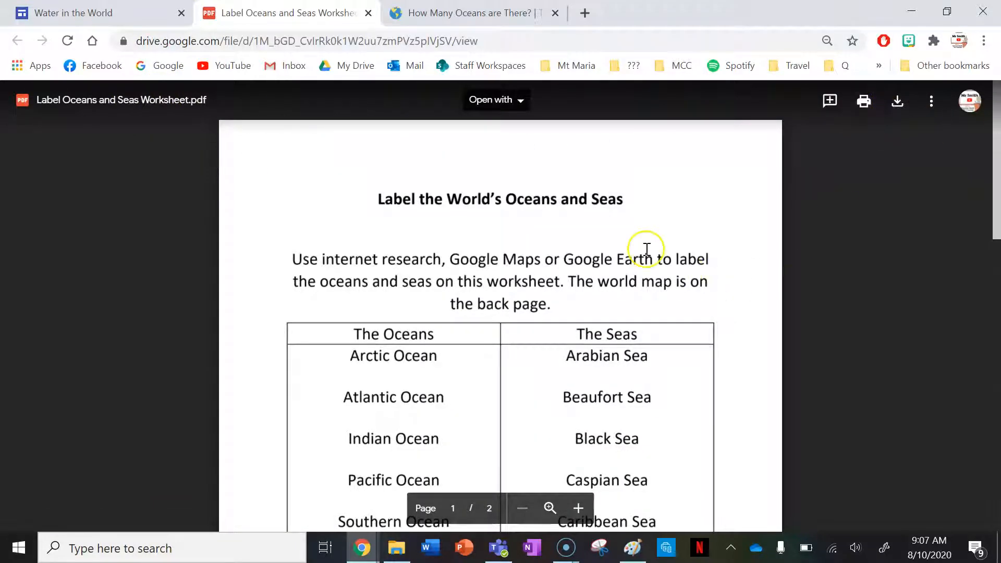
scroll(down, 3)
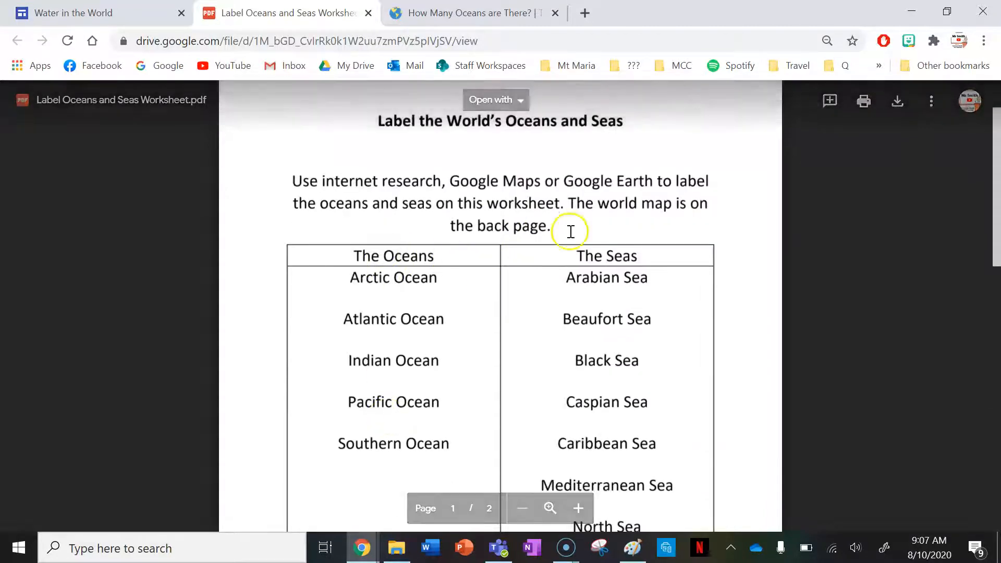
scroll(down, 3)
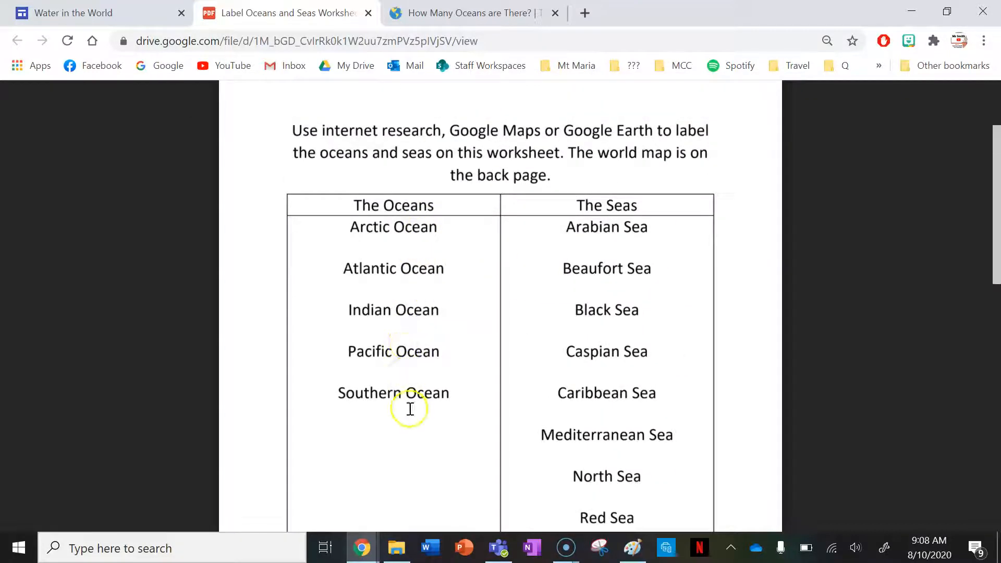
scroll(down, 3)
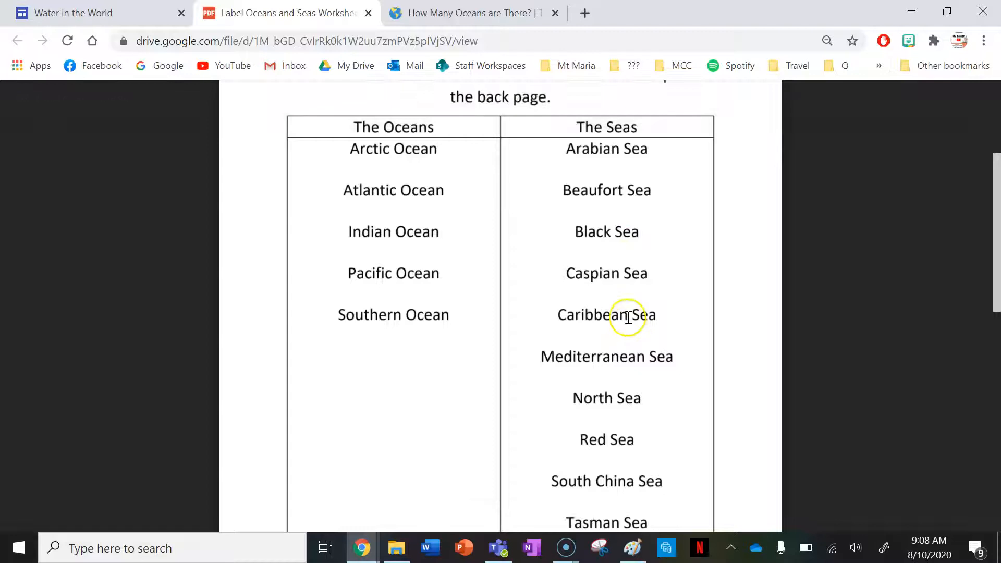
scroll(down, 3)
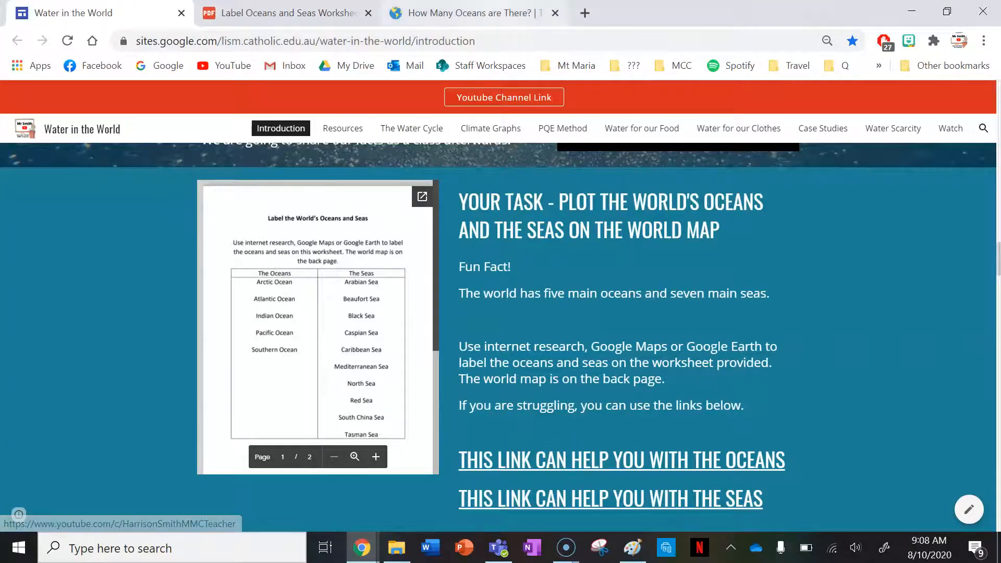
Step: Switch to the whatarethe7continents.com tab showing the Five Oceans map
click(473, 13)
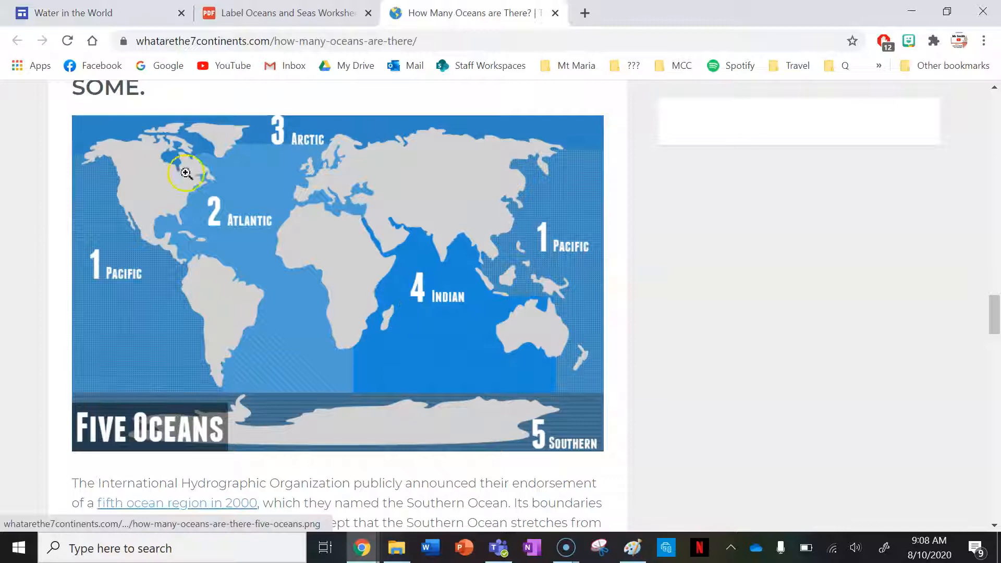
mouse_move(566, 352)
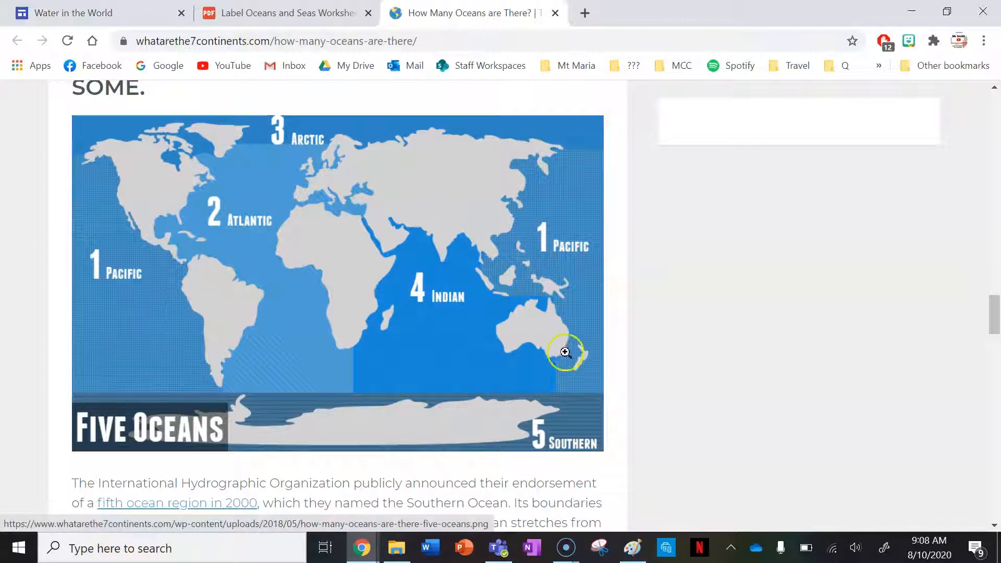
mouse_move(616, 303)
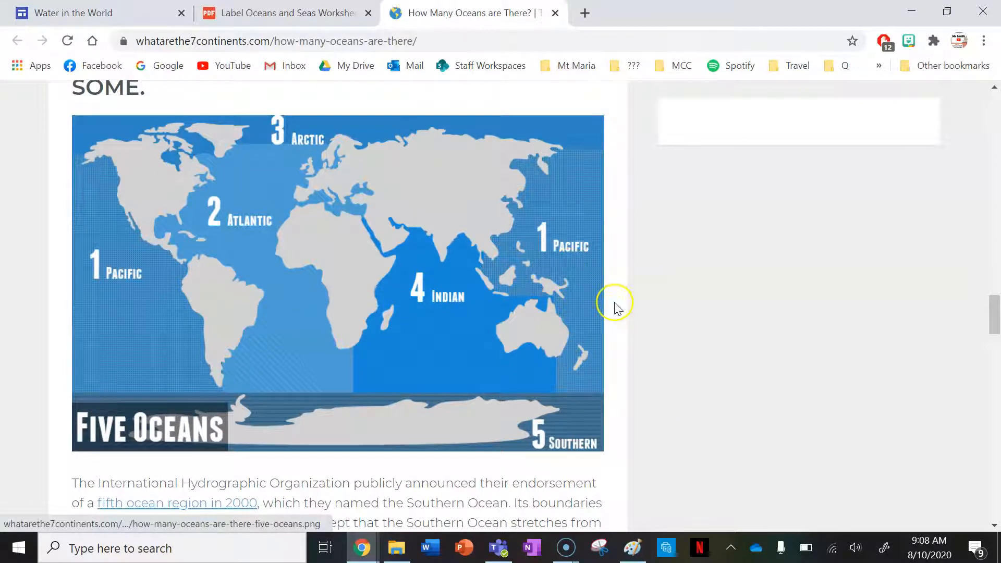
mouse_move(508, 158)
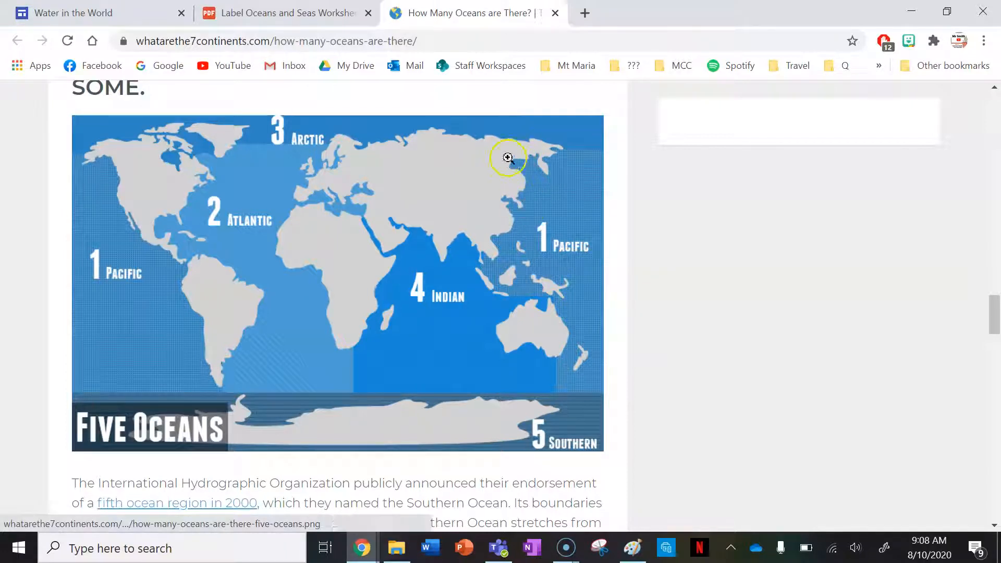
mouse_move(582, 357)
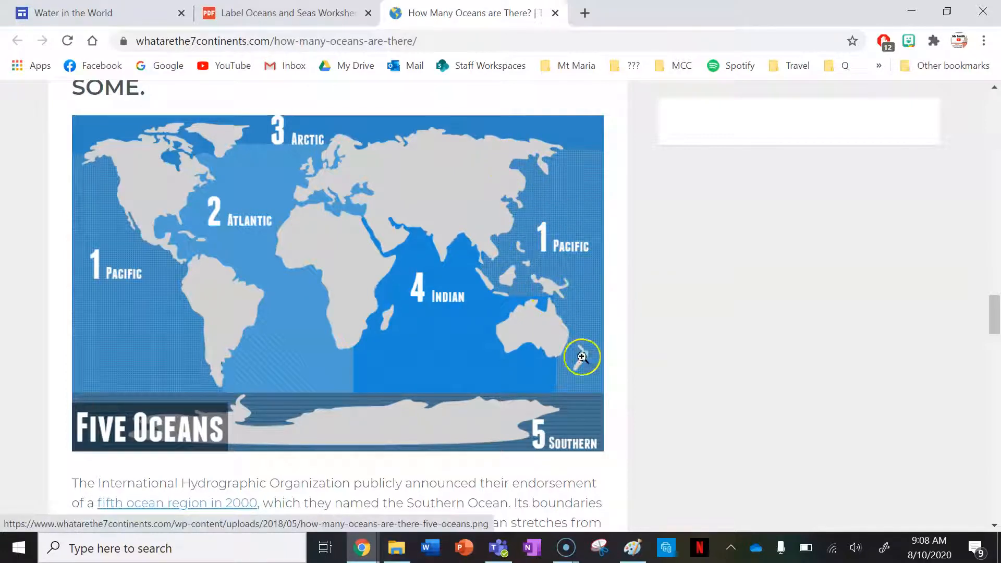
mouse_move(488, 222)
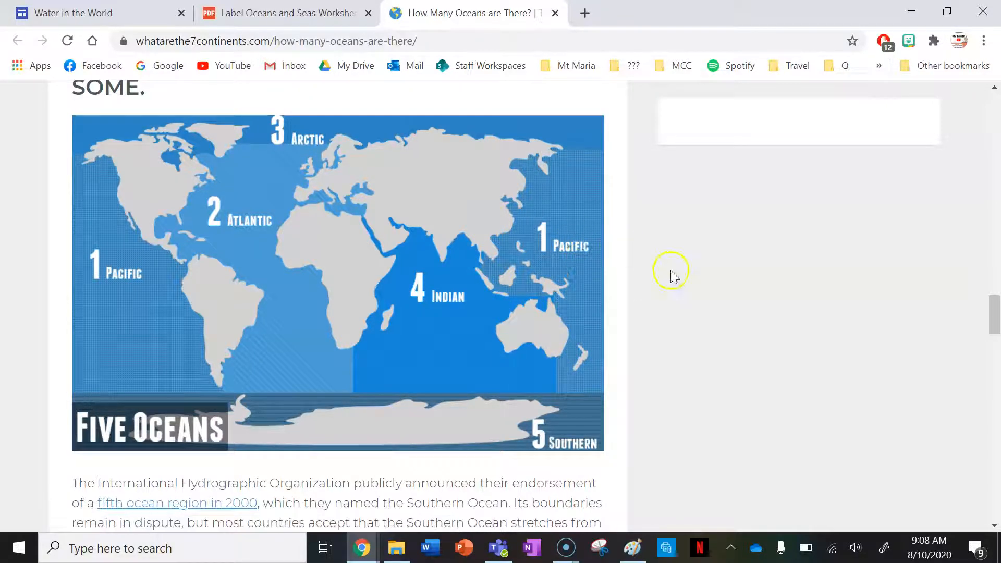
mouse_move(107, 201)
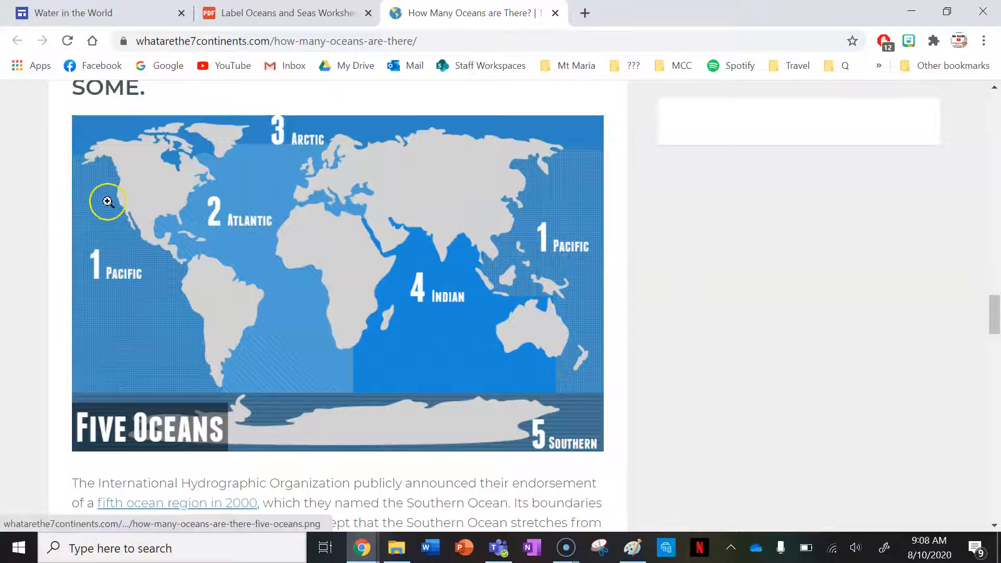
mouse_move(149, 236)
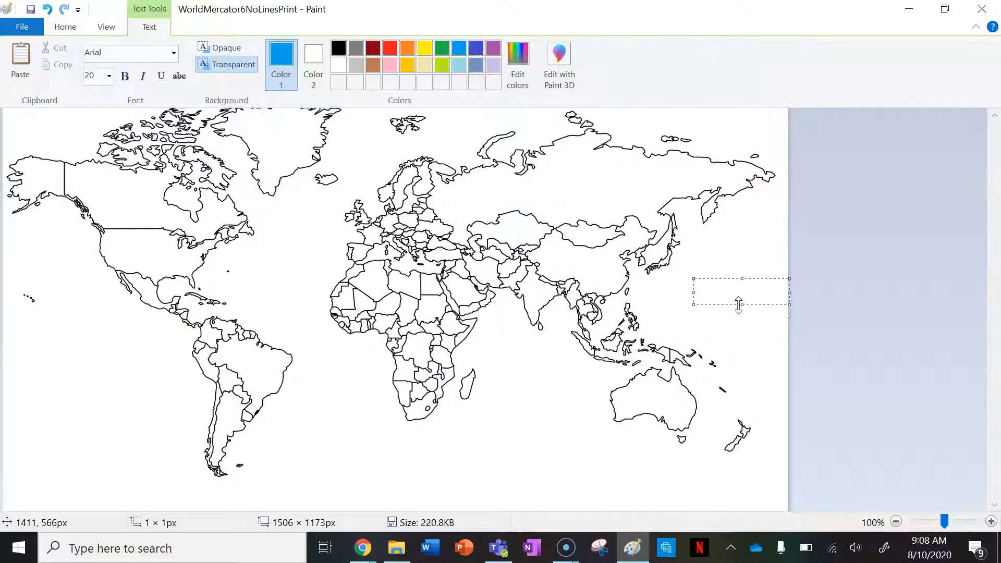
Step: Label the map with blue 'Pacific Ocean' text on both the left and right sides
text(Pacific Ocean)
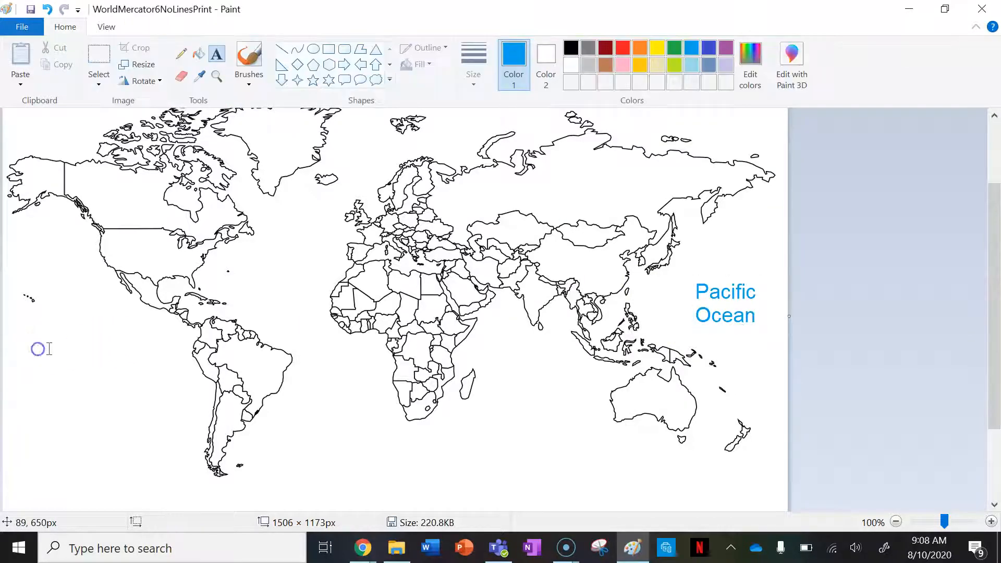
text(Pa)
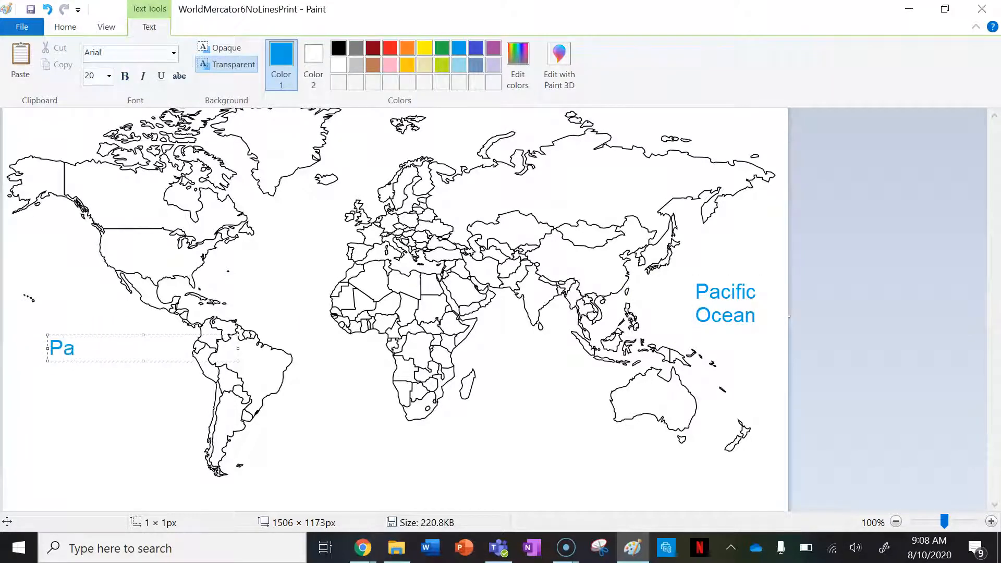
text(cific Ocean)
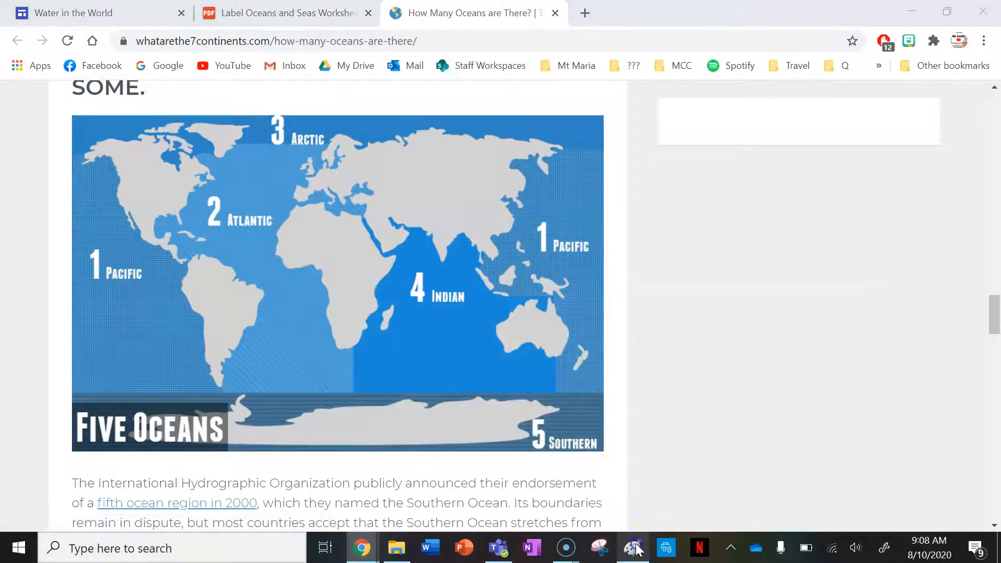
Step: Add an 'Indian Ocean' label and move it into the ocean below India
click(634, 548)
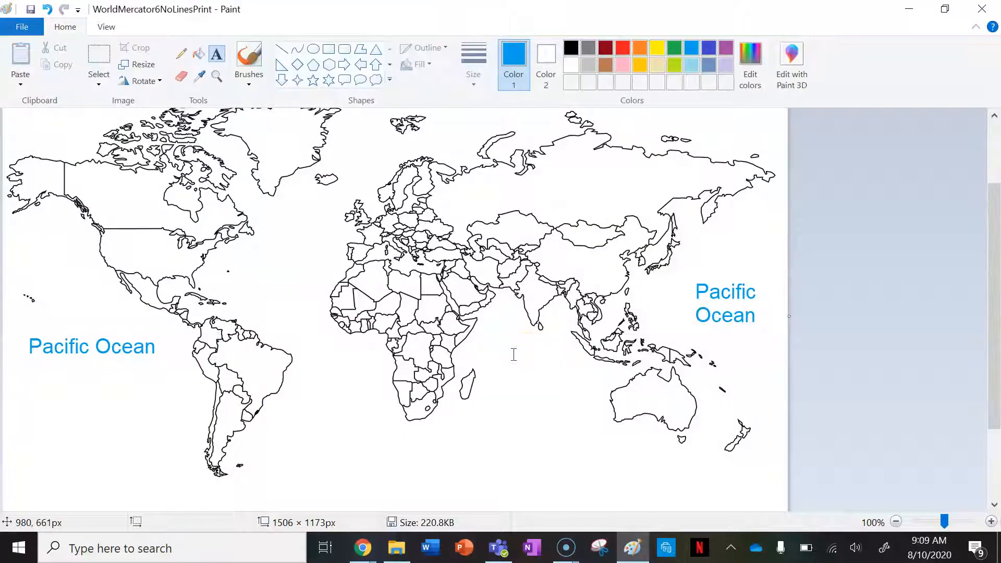
text(Indian)
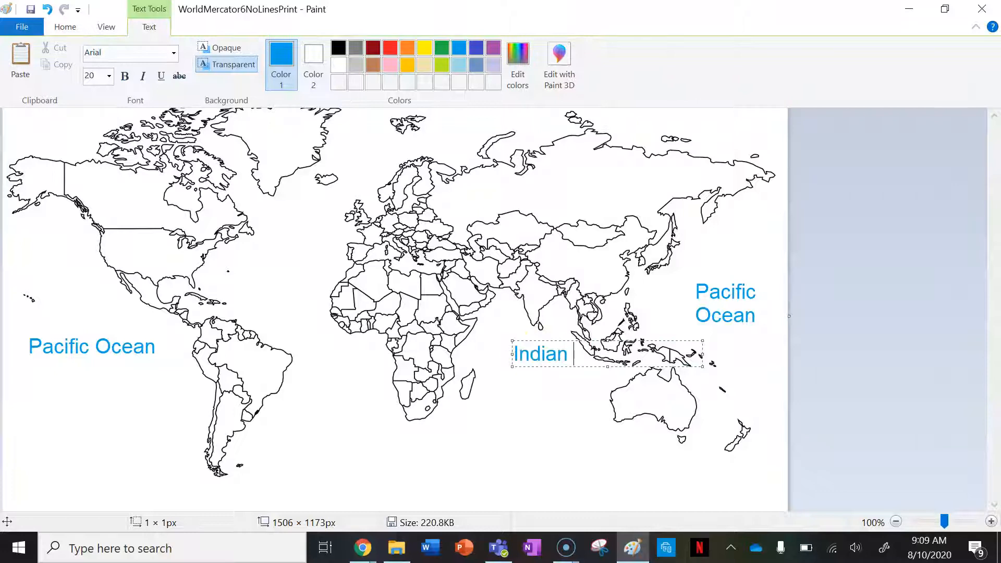
text(Ocean)
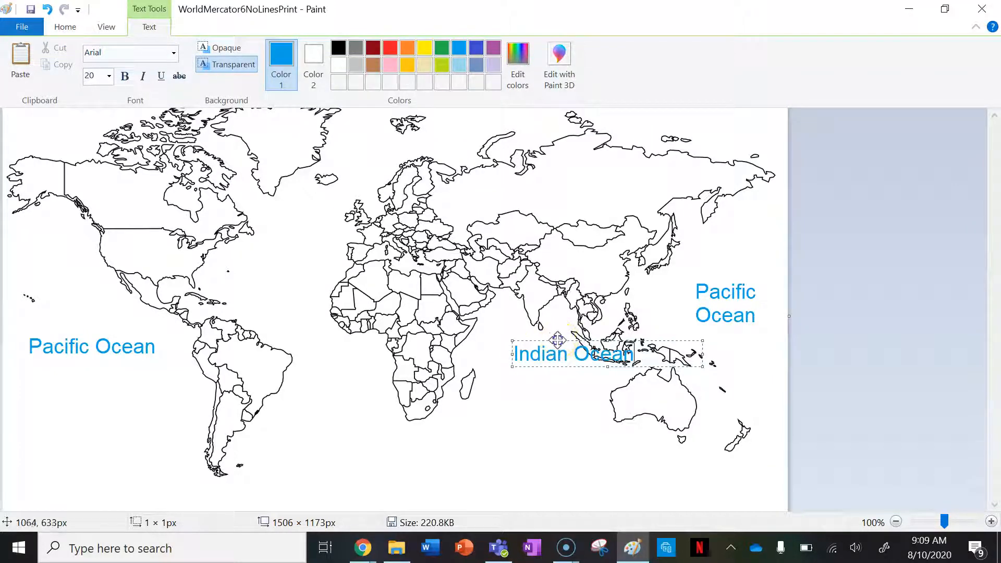
drag(570, 353, 539, 375)
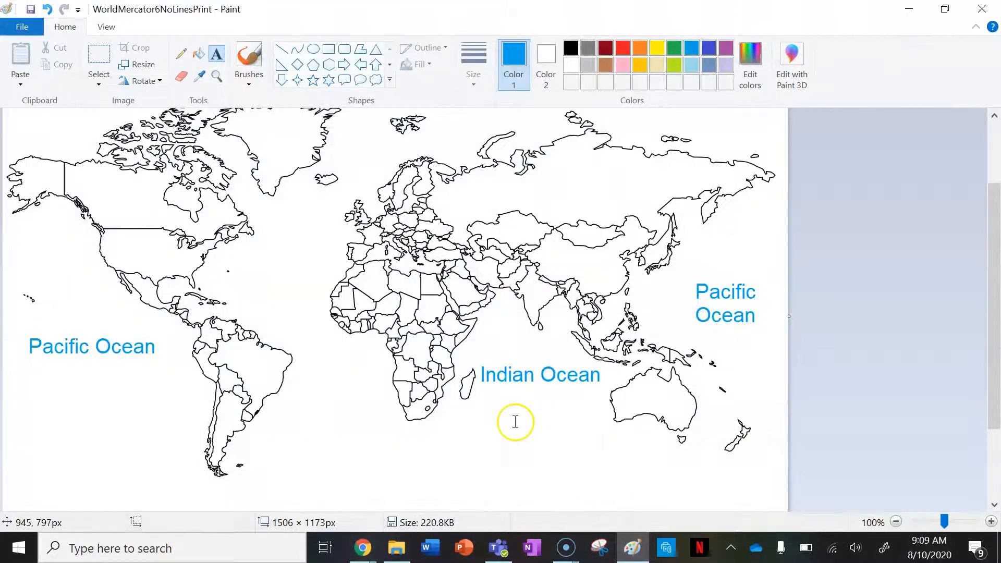
Step: Label 'Southern Ocean' below Africa and 'Atlantic Ocean' in the North Atlantic
text(South)
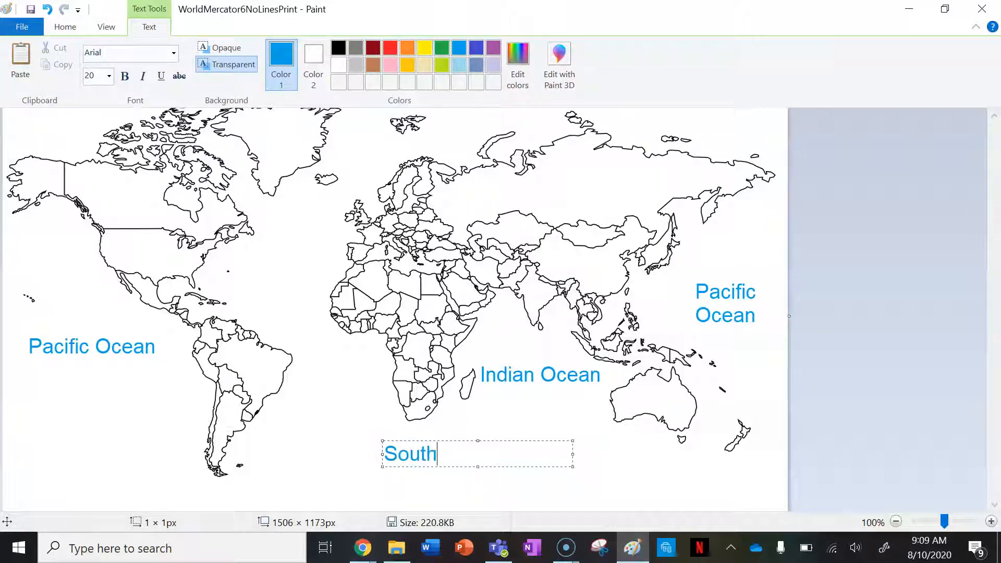
text(ern Ocean)
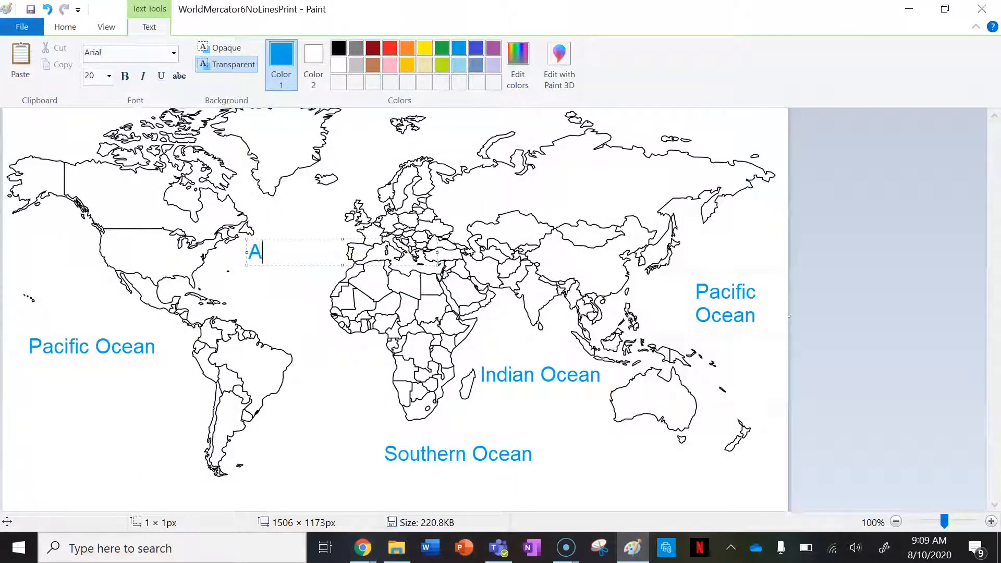
text(tlantic Ocean)
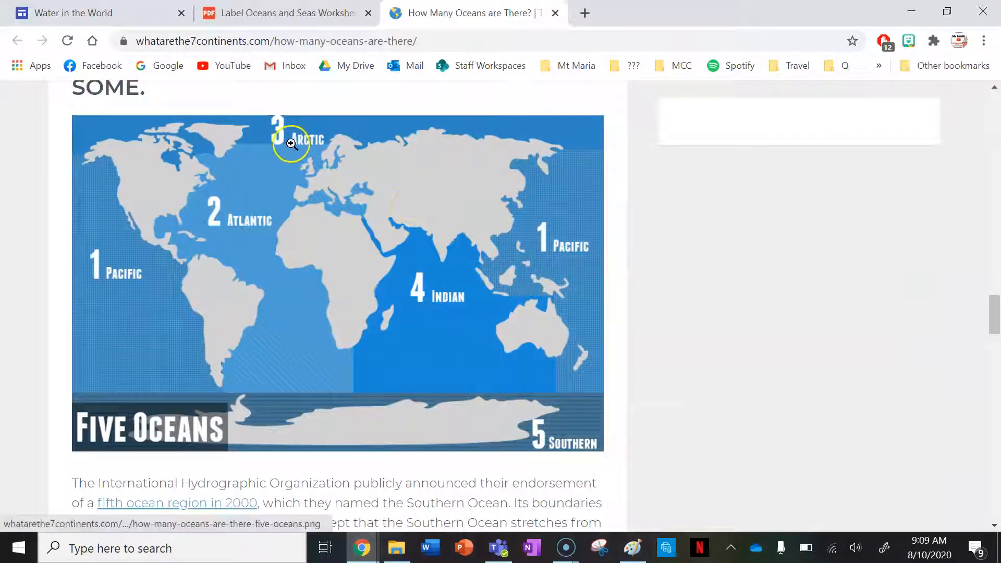
click(633, 547)
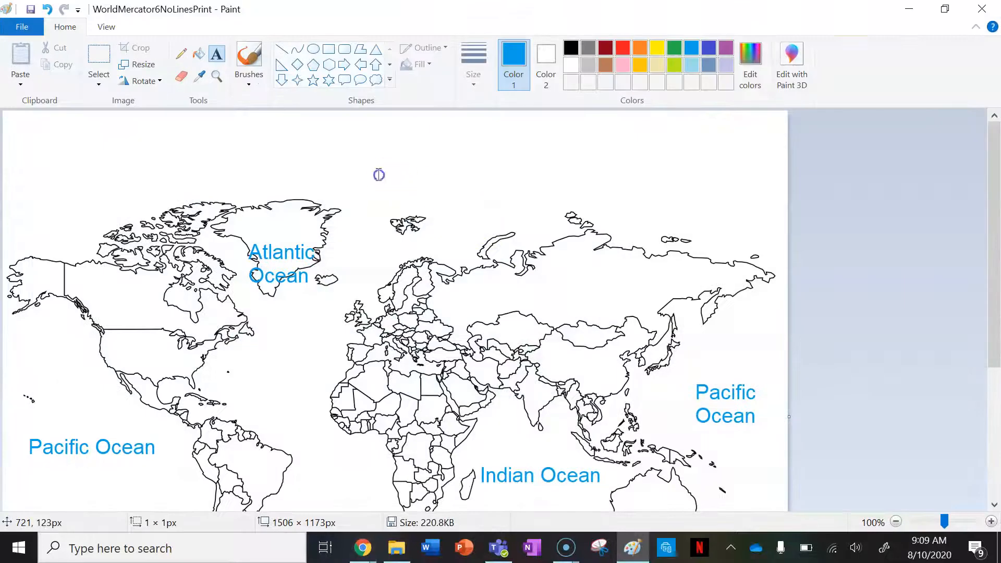
Step: Label 'Arctic Ocean' above the northern lands, completing the five oceans
text(Arct)
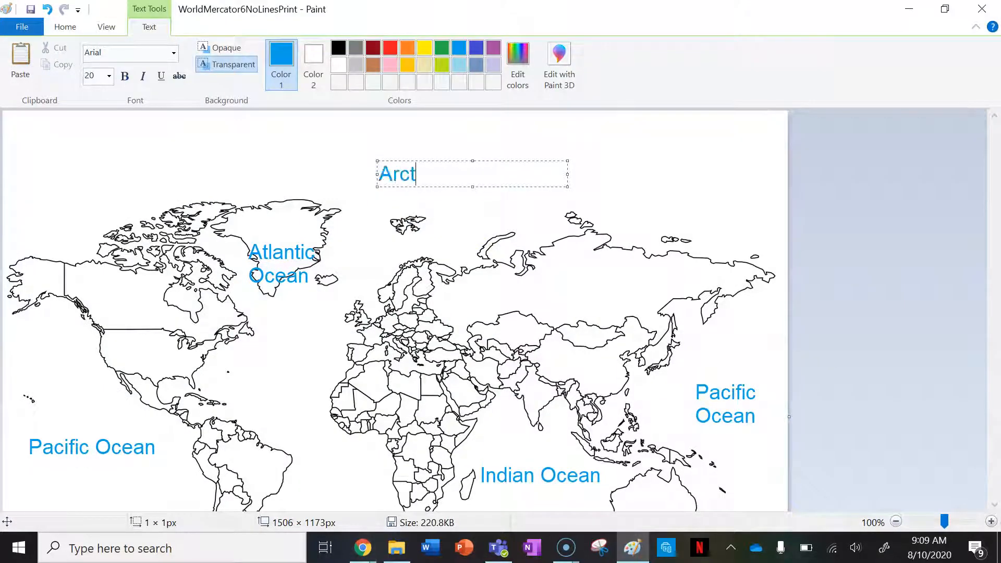
text(ic Ocean)
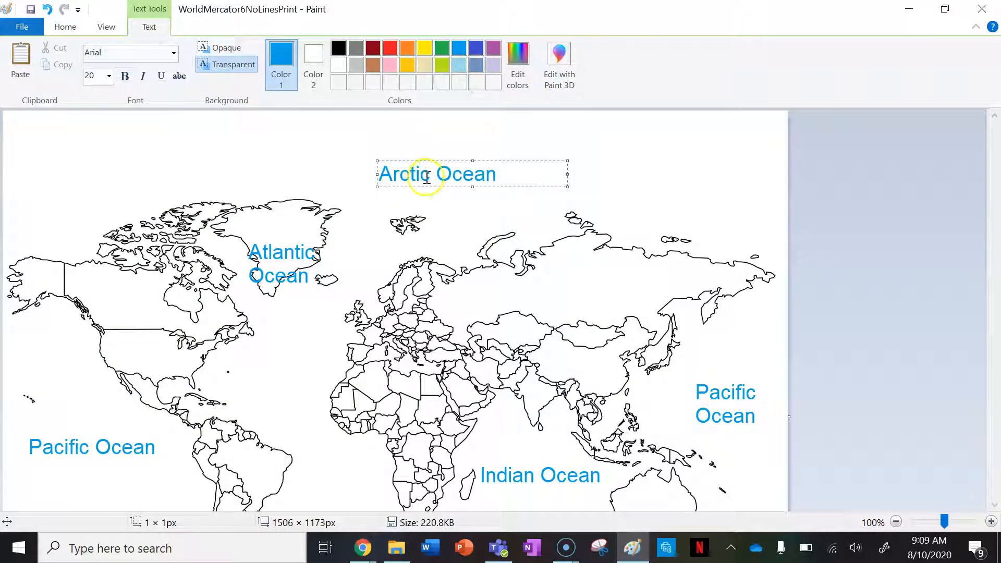
mouse_move(561, 174)
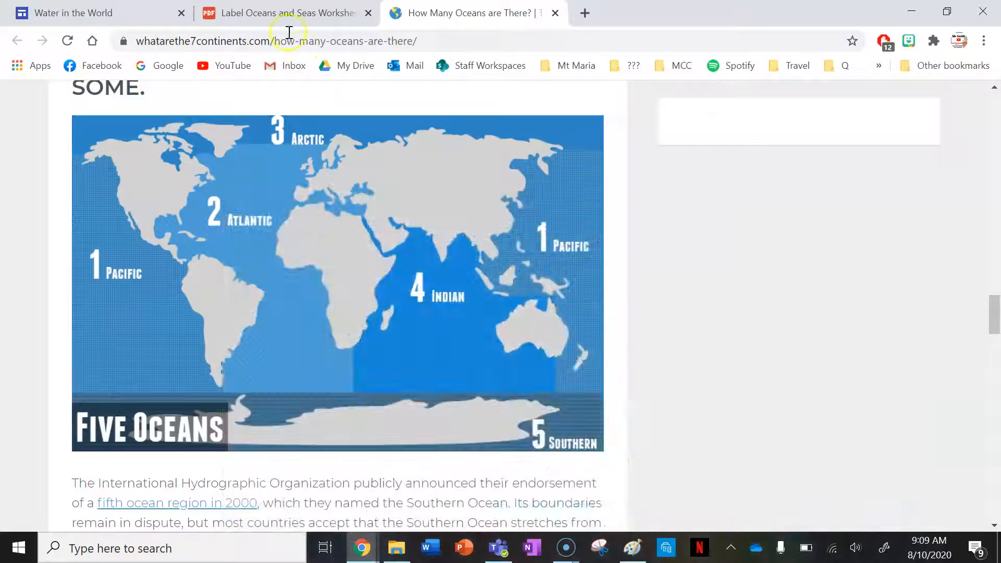
mouse_move(288, 13)
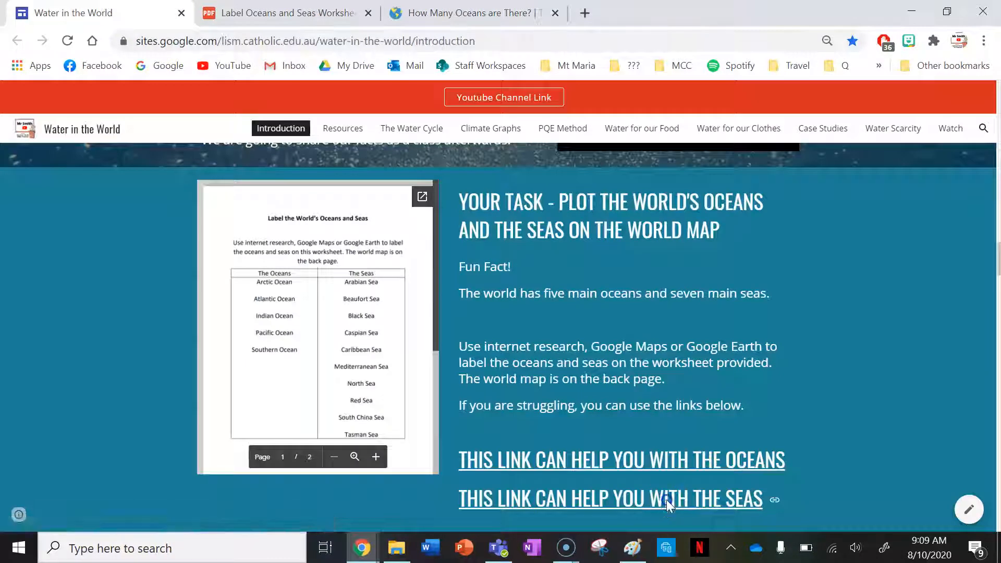
Step: Follow the seas help link to the Beach Chair Scientist largest oceans and seas article and scroll through it
click(610, 499)
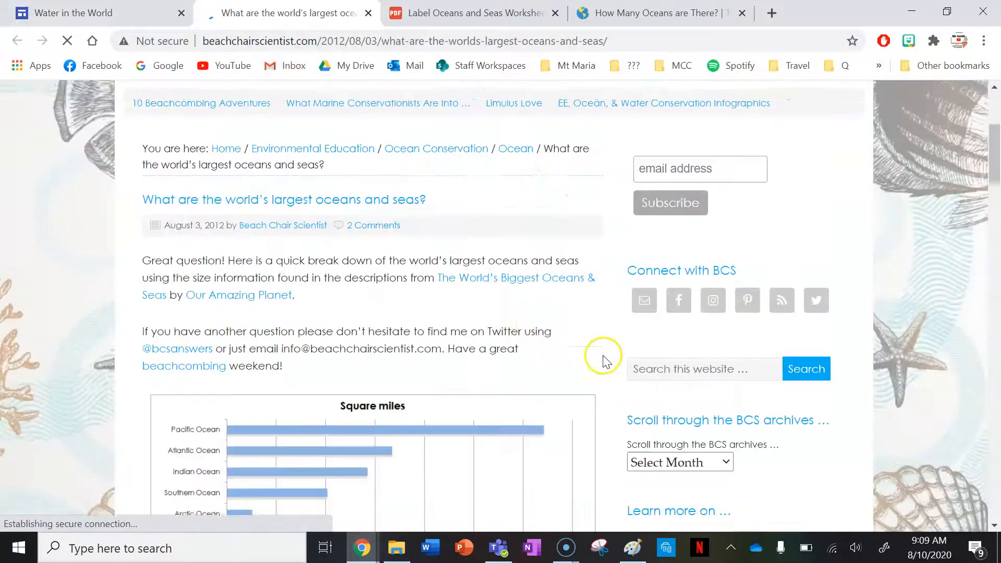
scroll(down, 3)
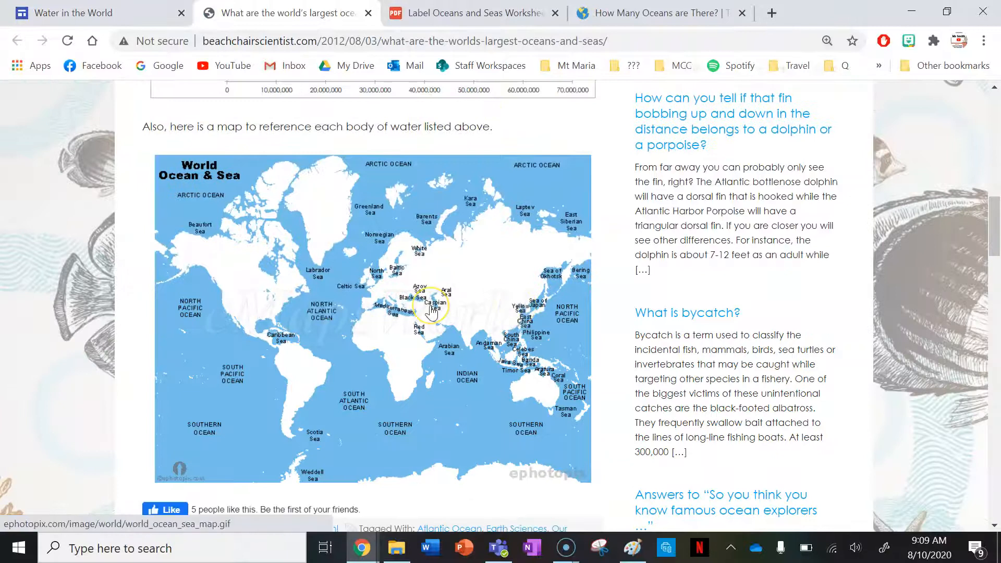
scroll(down, 3)
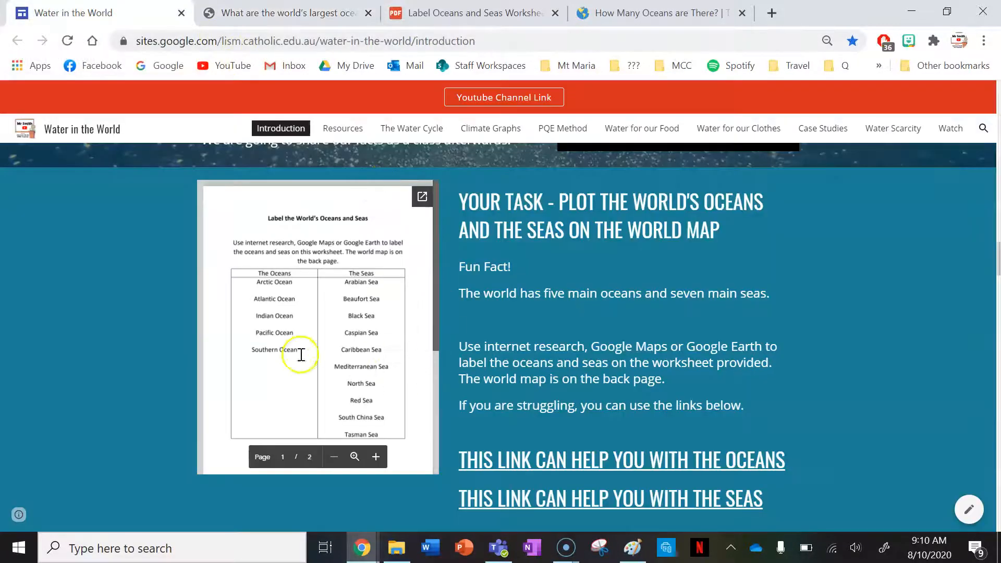
mouse_move(463, 428)
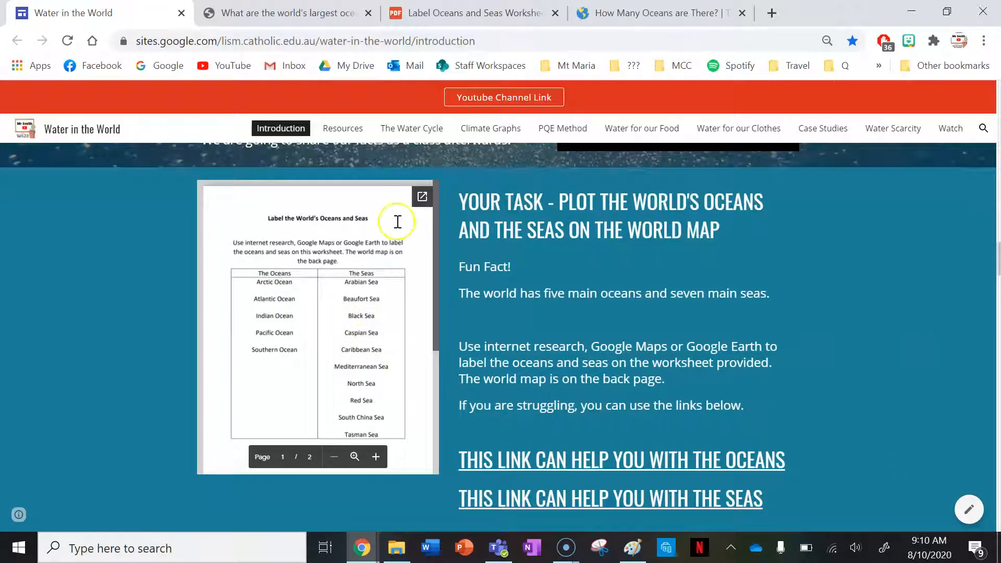
scroll(down, 3)
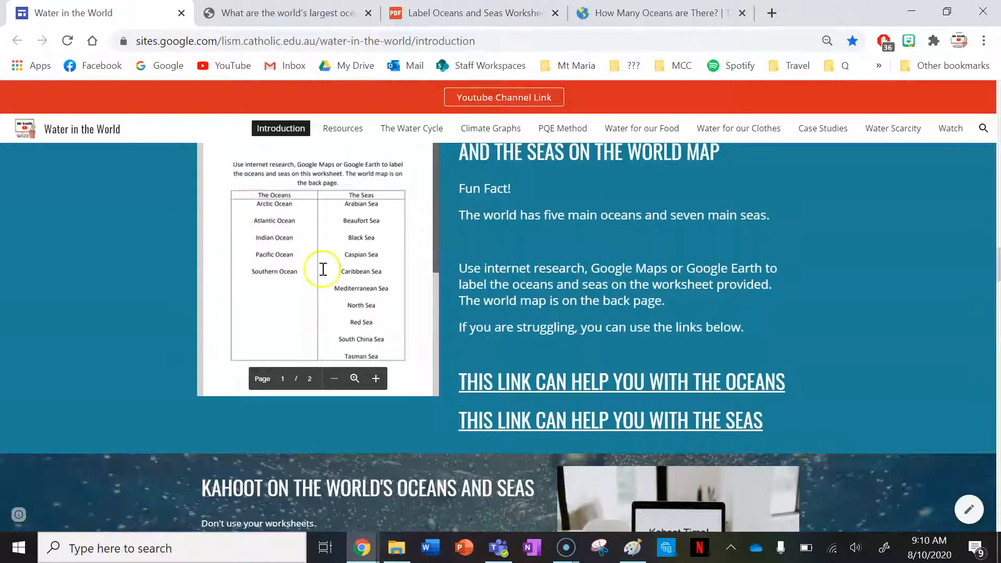
mouse_move(480, 389)
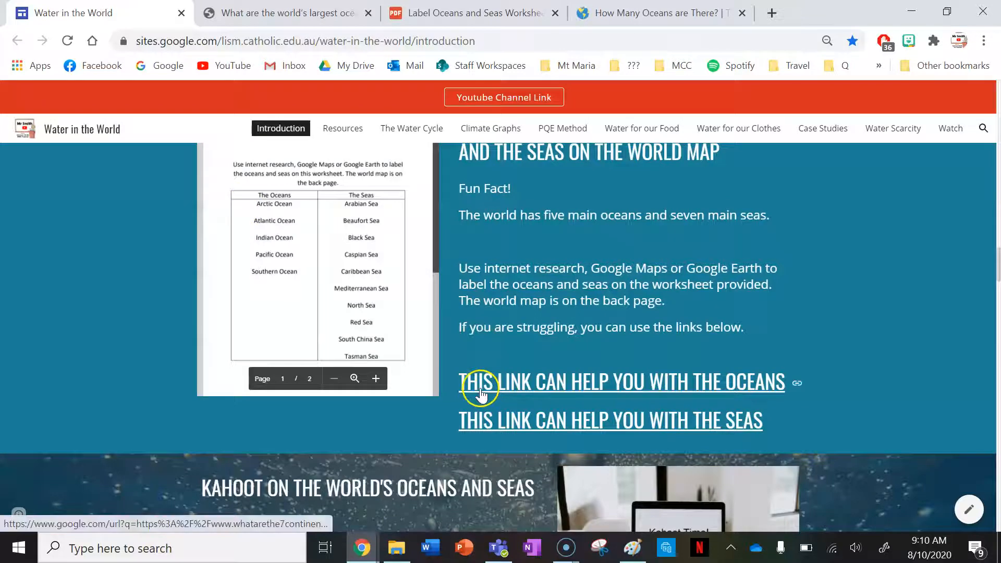